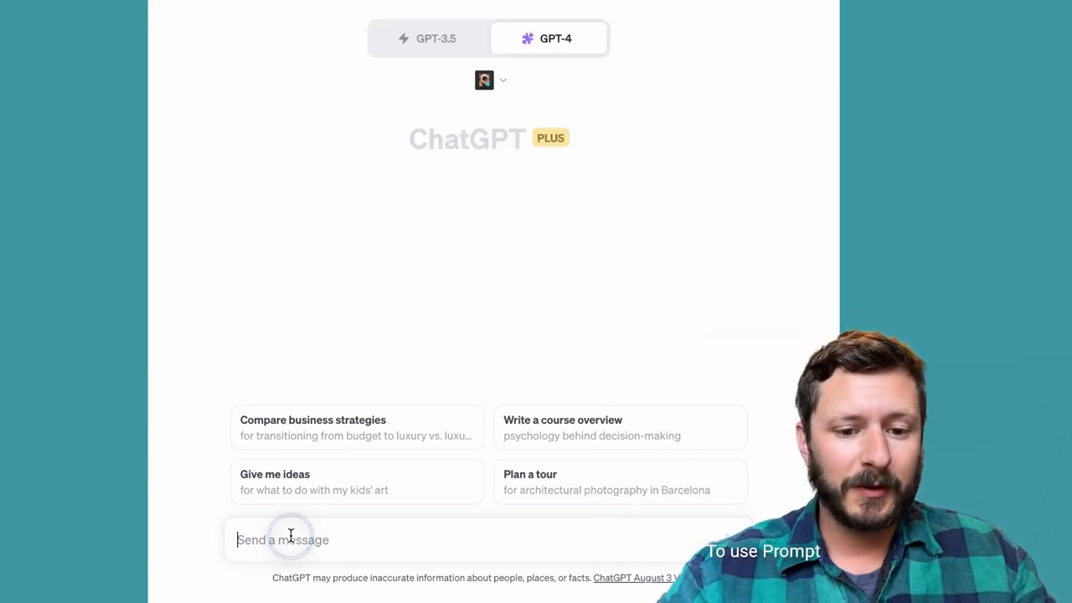
# Write the 'perfect' prompt requesting a concise Prompt Perfect blog post with examples, one-sentence breakdowns, intro and conclusion.
pyautogui.write('perfect a concise blog')
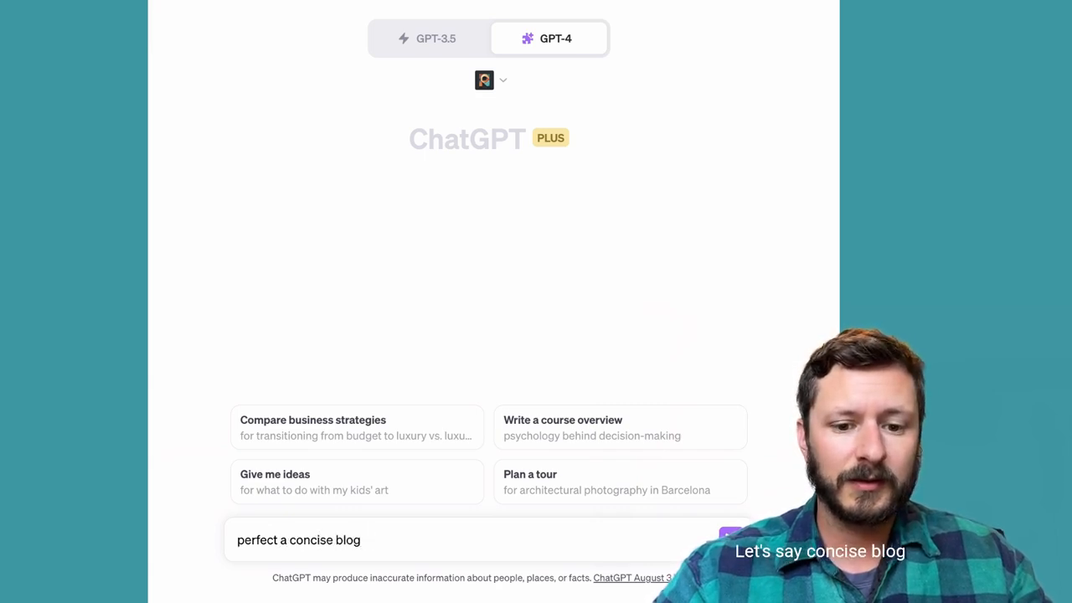
pyautogui.write('post about how the prompt perfect plugin')
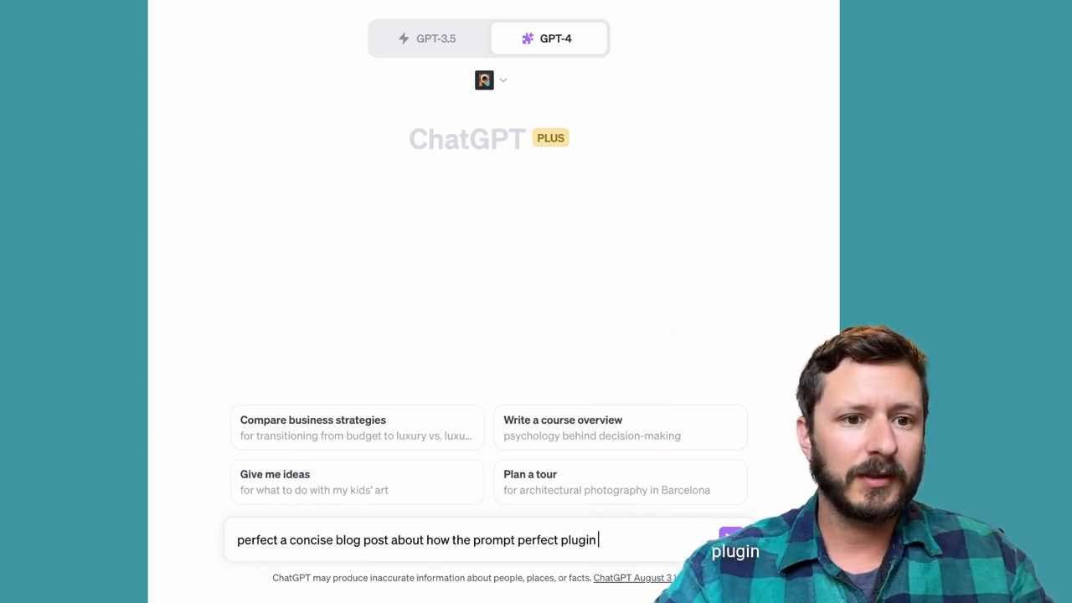
pyautogui.write('takes simple prompts')
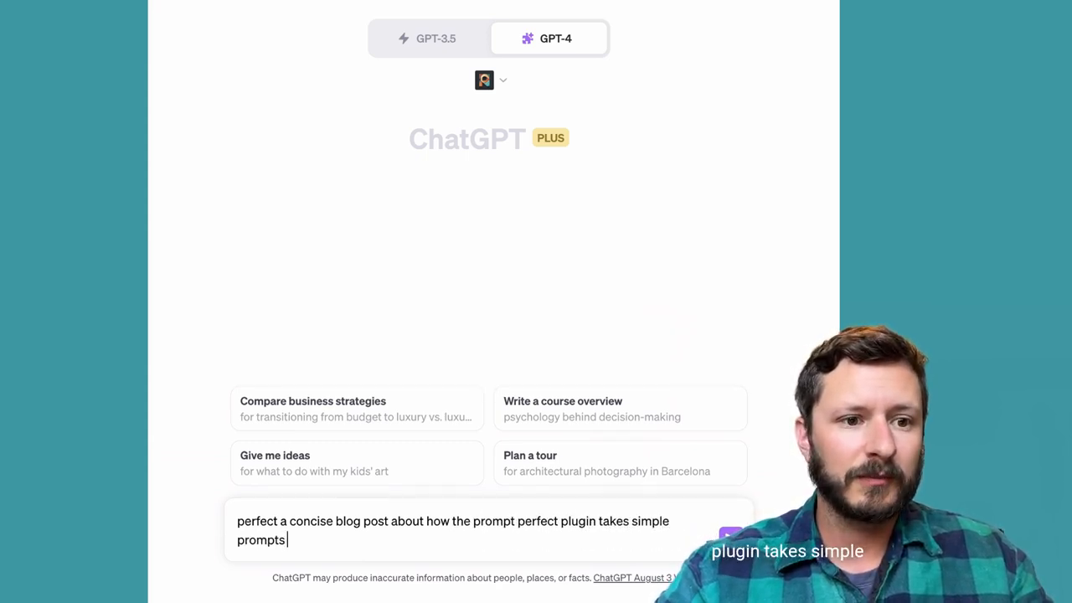
pyautogui.write('and adds more context')
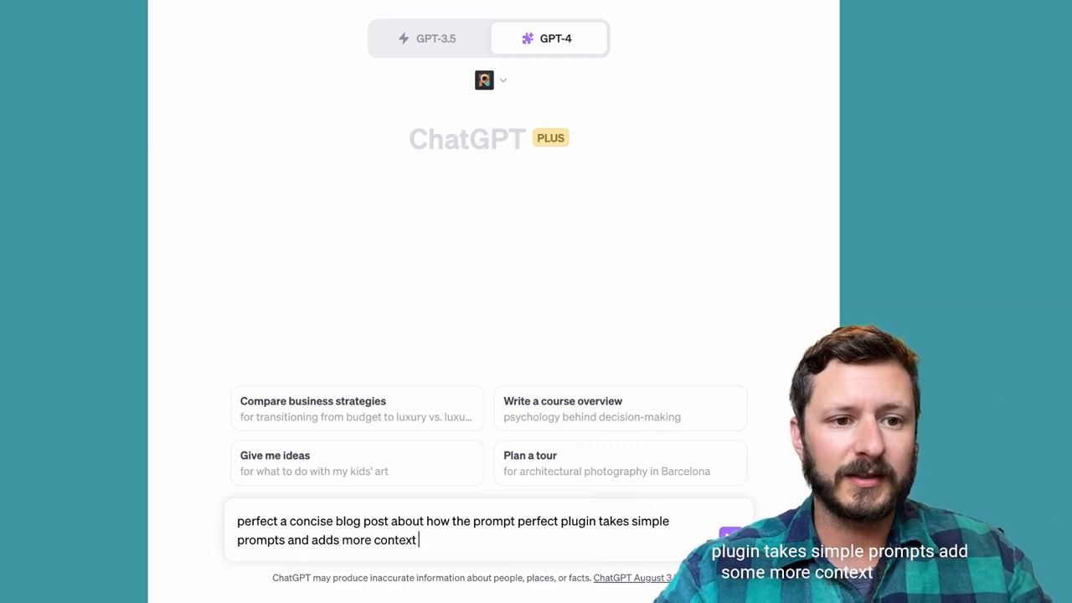
pyautogui.write('and detail.')
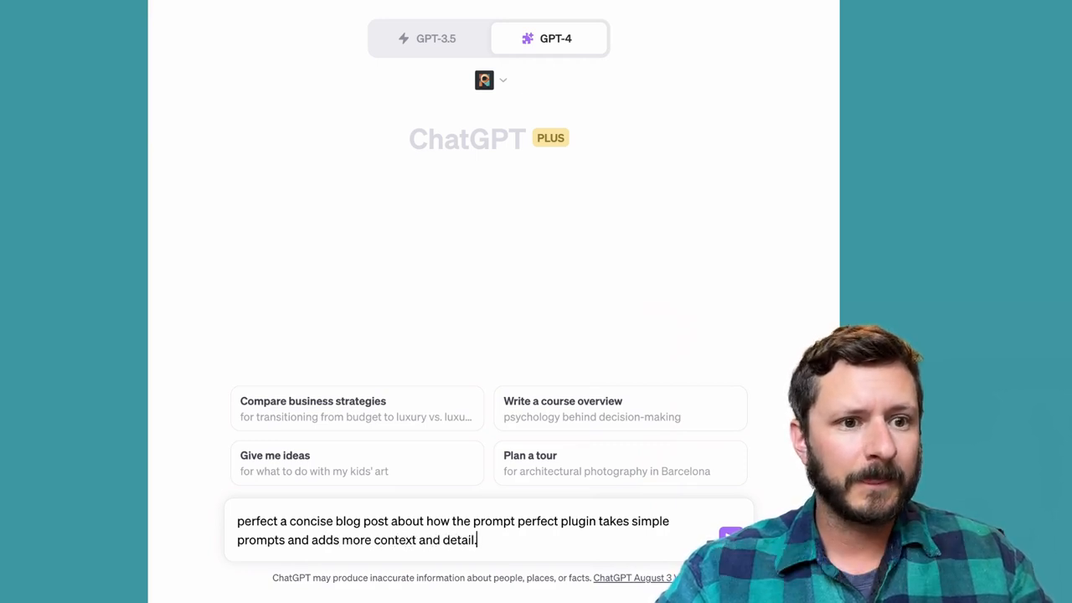
pyautogui.write("I'll share a")
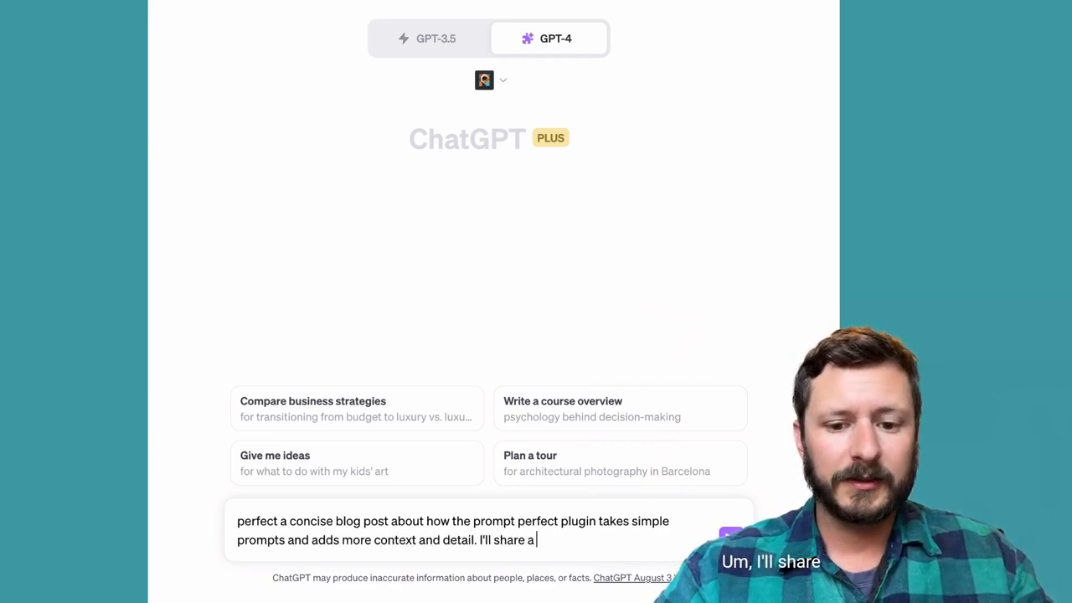
pyautogui.write('few examples, give a')
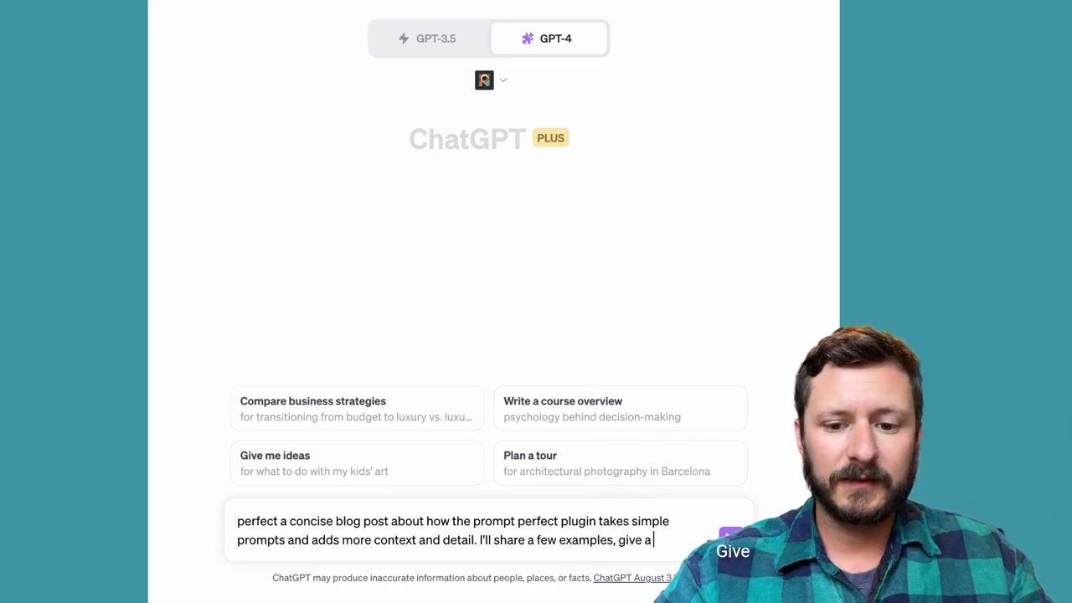
pyautogui.write('one sentence breakdown on how')
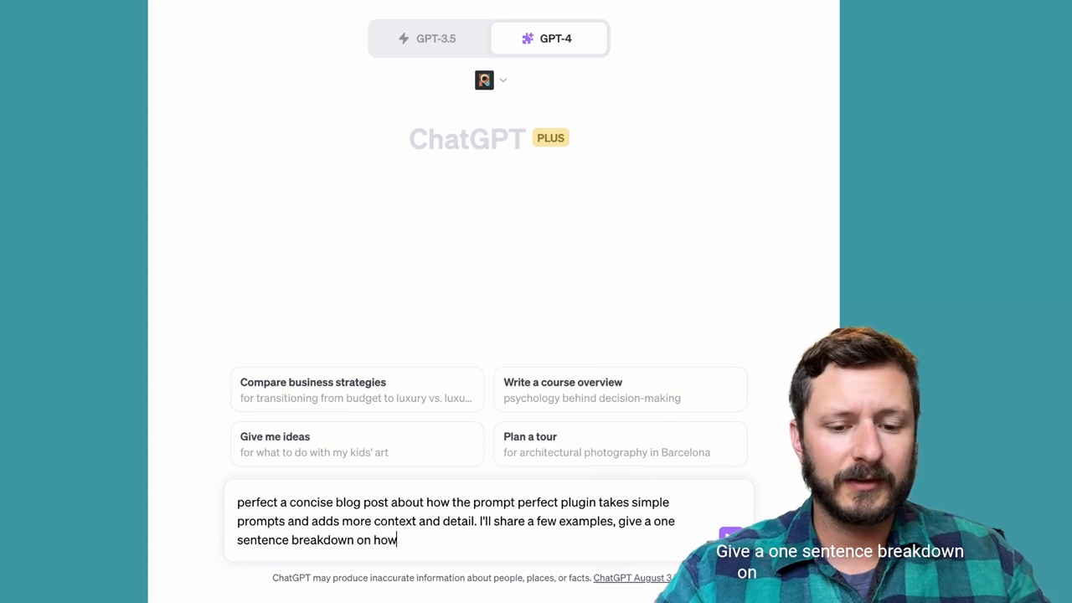
pyautogui.write('they are imporved and in')
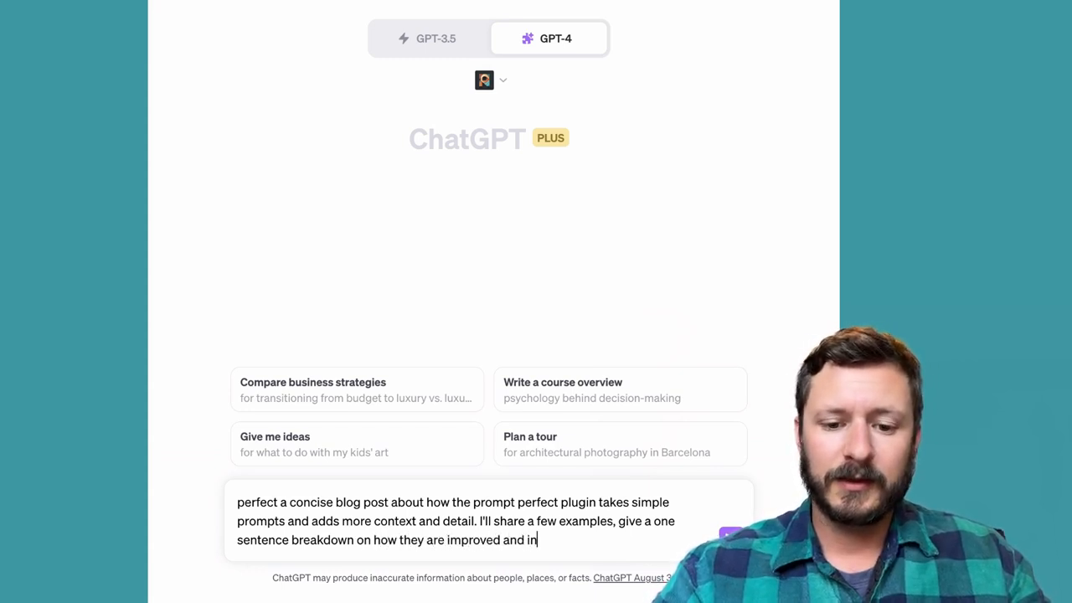
pyautogui.write('clude a concise intro')
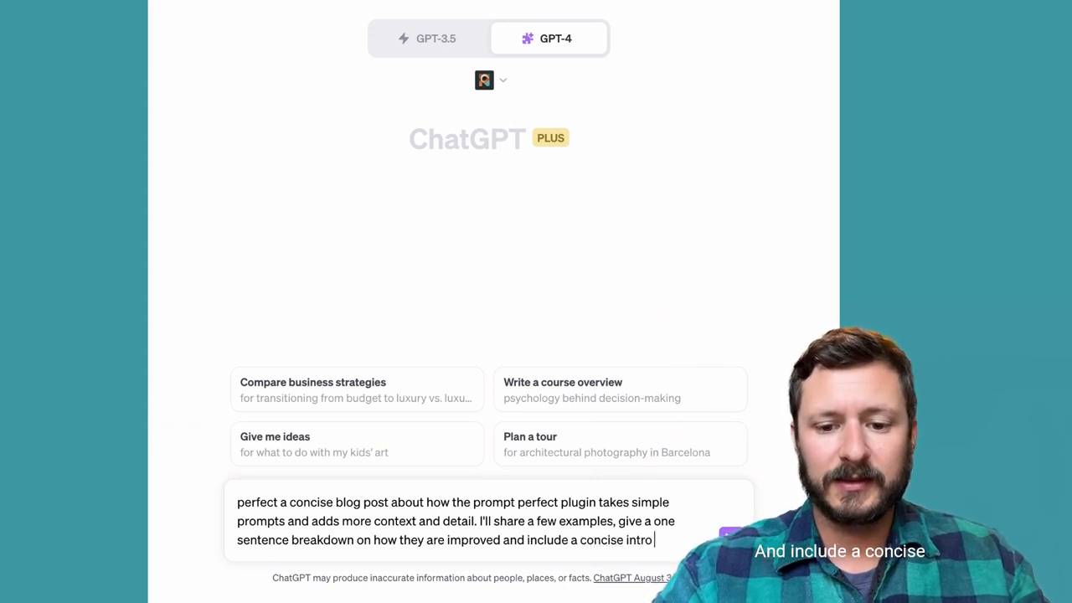
pyautogui.write('and conclusion')
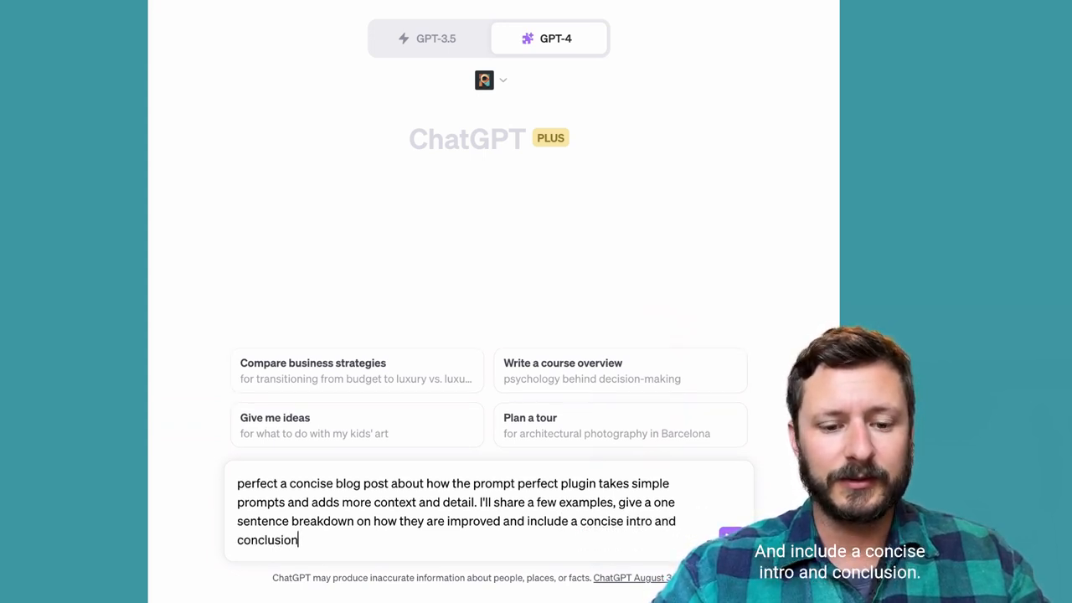
pyautogui.write('Here at')
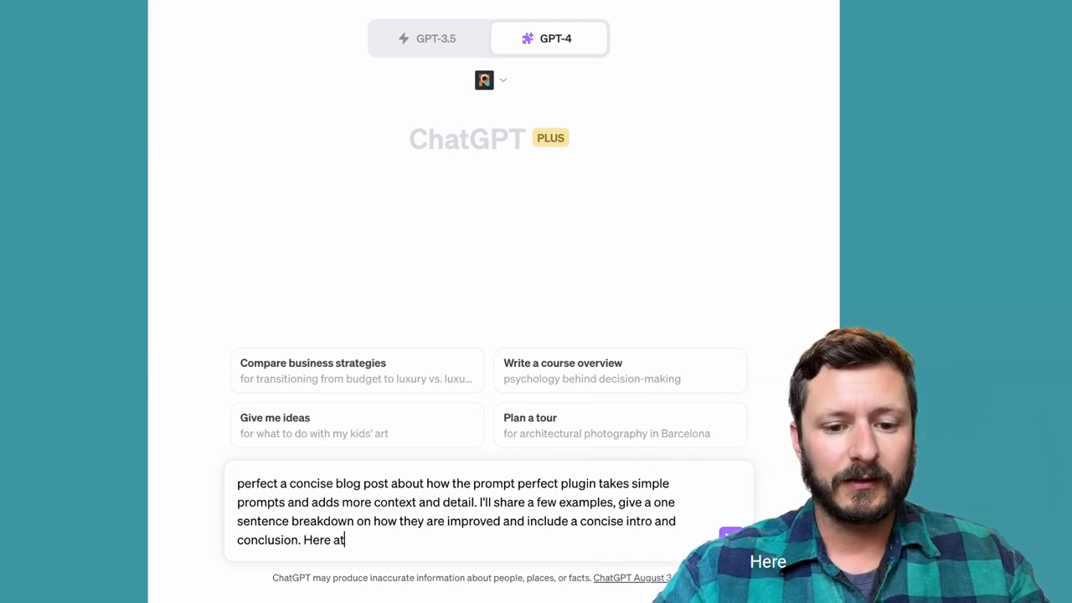
pyautogui.write('are the examples:')
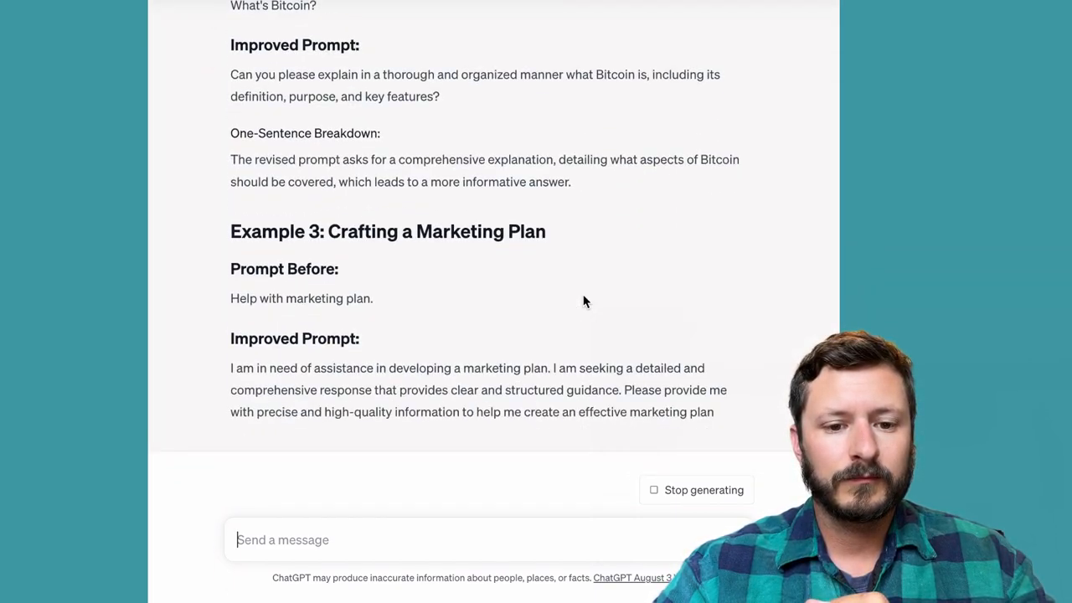
# Scroll through the finished blog post titled The Power of "Prompt Perfect".
pyautogui.scroll(-3)
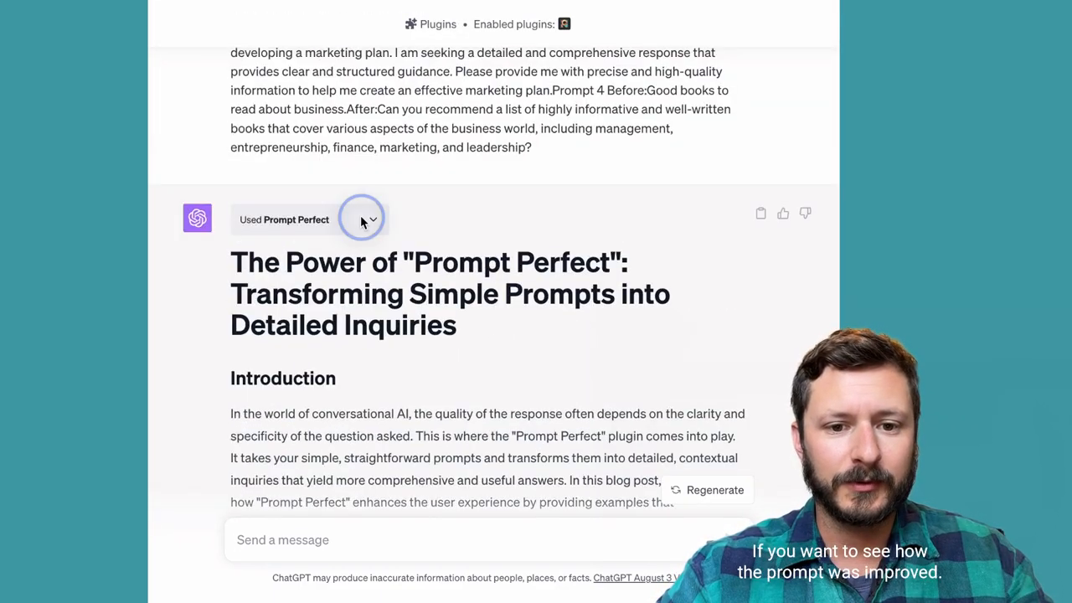
# Expand the 'Used Prompt Perfect' dropdown and scroll through the rephrased request and post.
pyautogui.click(372, 220)
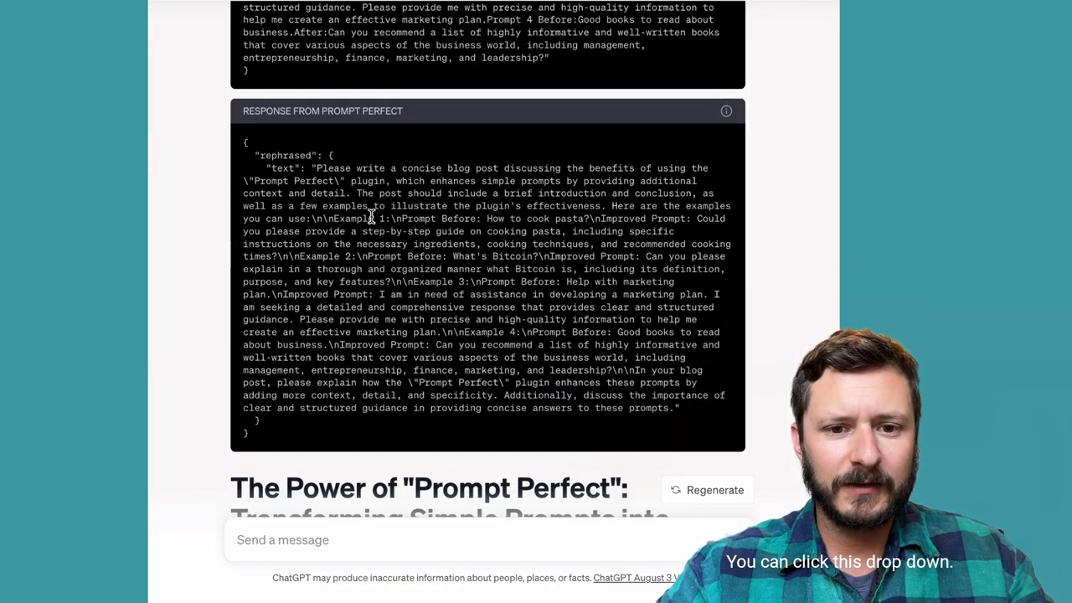
pyautogui.scroll(-3)
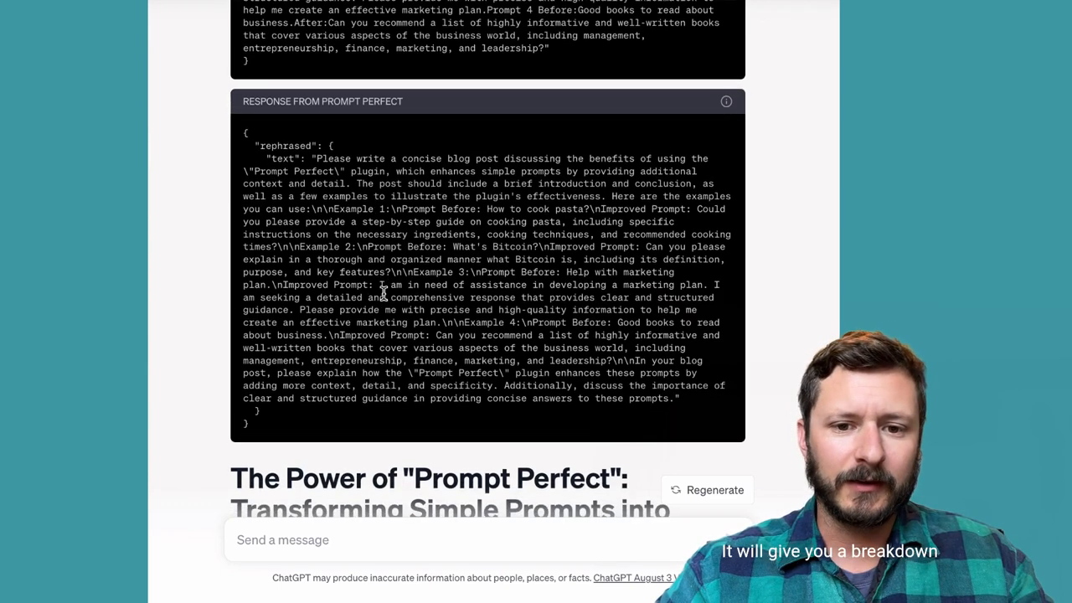
pyautogui.scroll(-3)
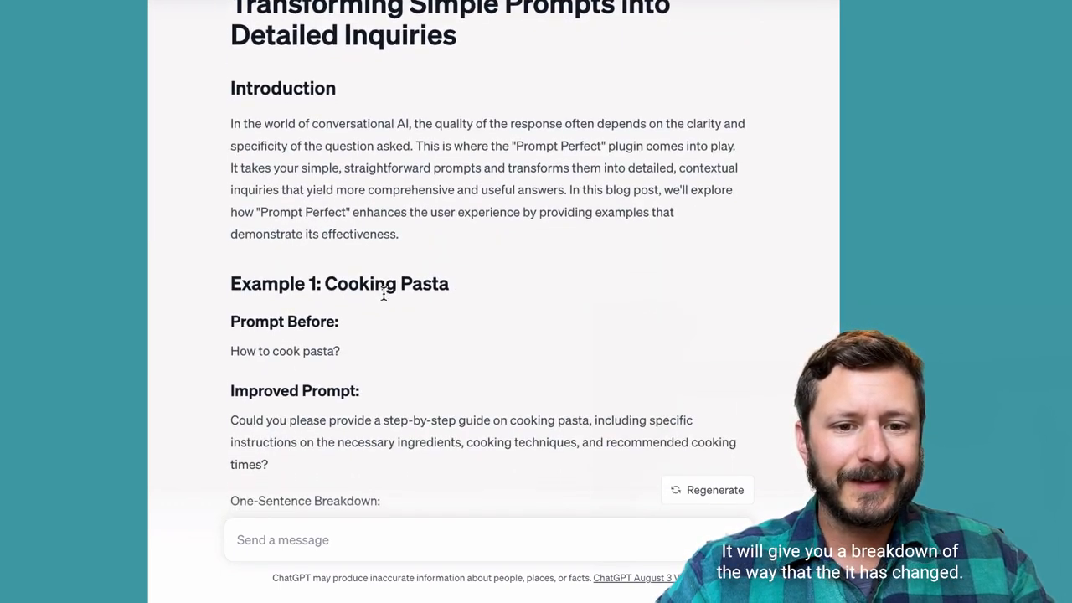
pyautogui.scroll(-3)
pyautogui.write('perfect make the introduction and c')
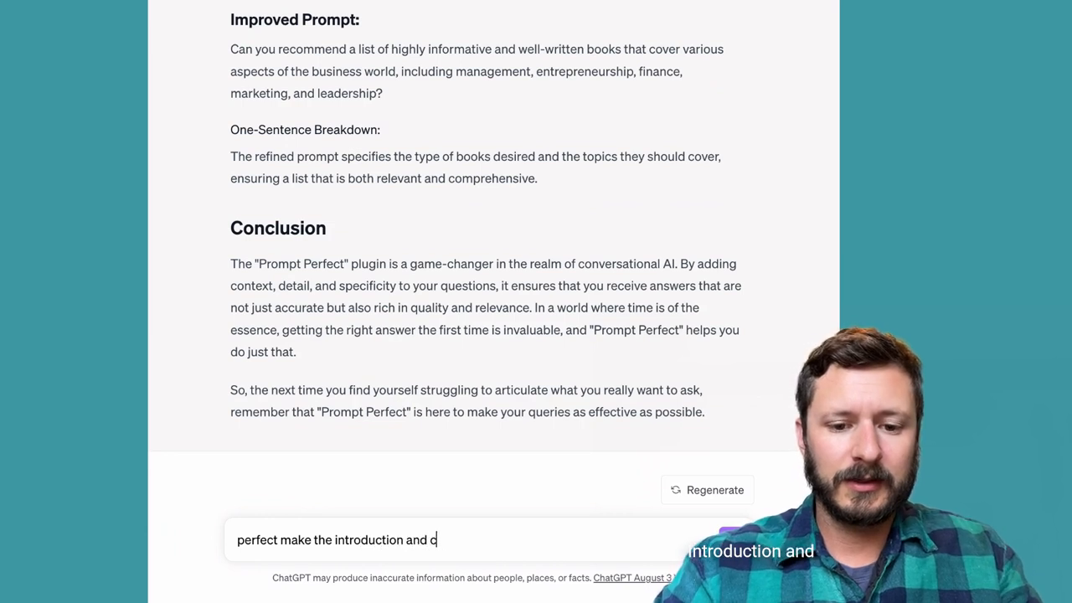
# Type 'perfect make the introduction and conclusion of the blog post as concise and to-the-point as possible.'.
pyautogui.write('onclusion of the blog post as concise')
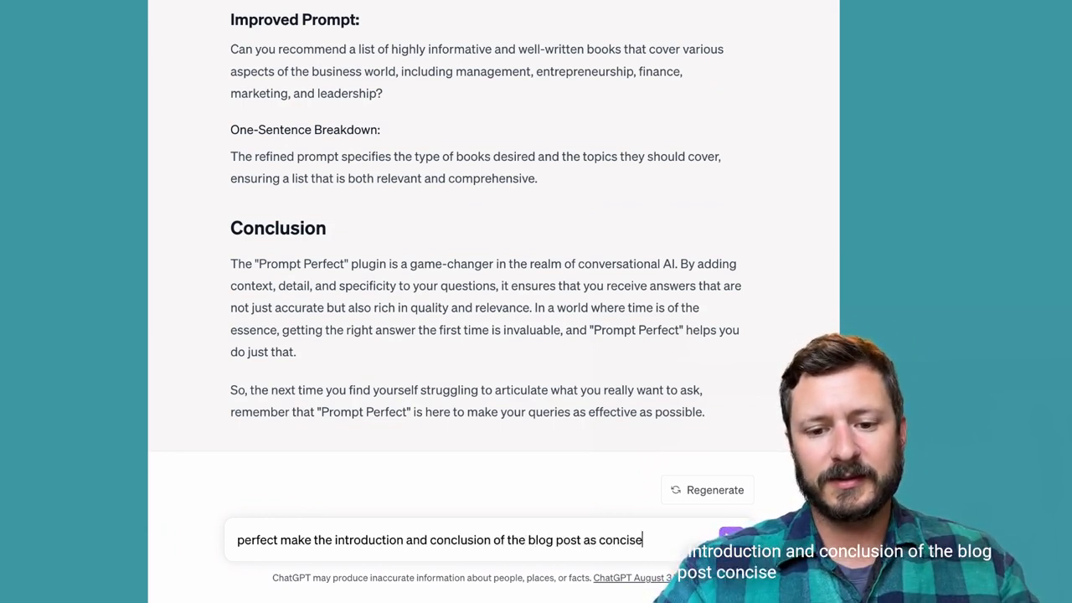
pyautogui.write('and to')
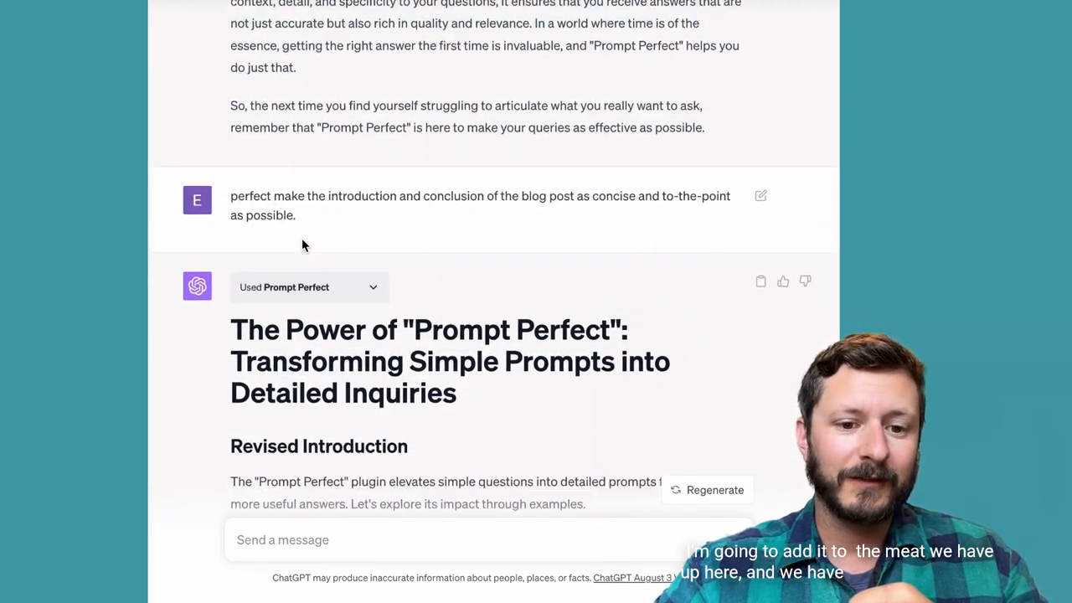
# Scroll down to read the two-sentence Revised Introduction and Revised Conclusion.
pyautogui.scroll(-3)
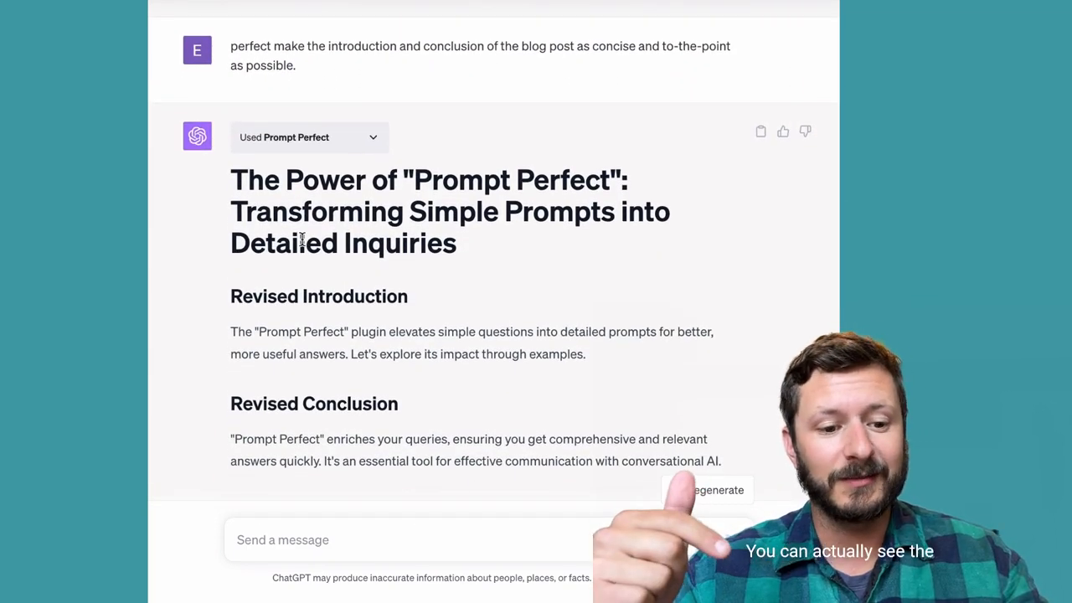